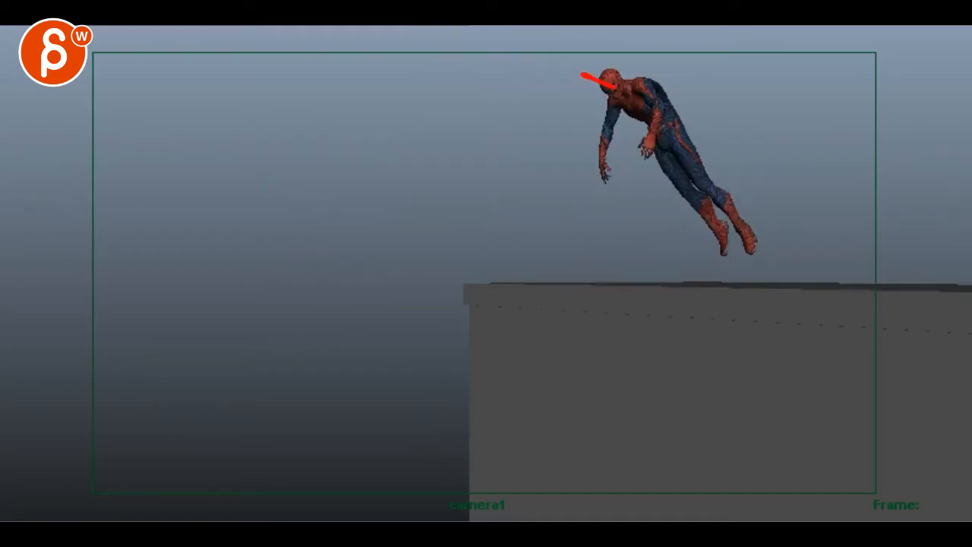
Step: Sketch a red drawover stroke down across Spider-Man's head in camera1
left_click_drag(596, 80, 593, 224)
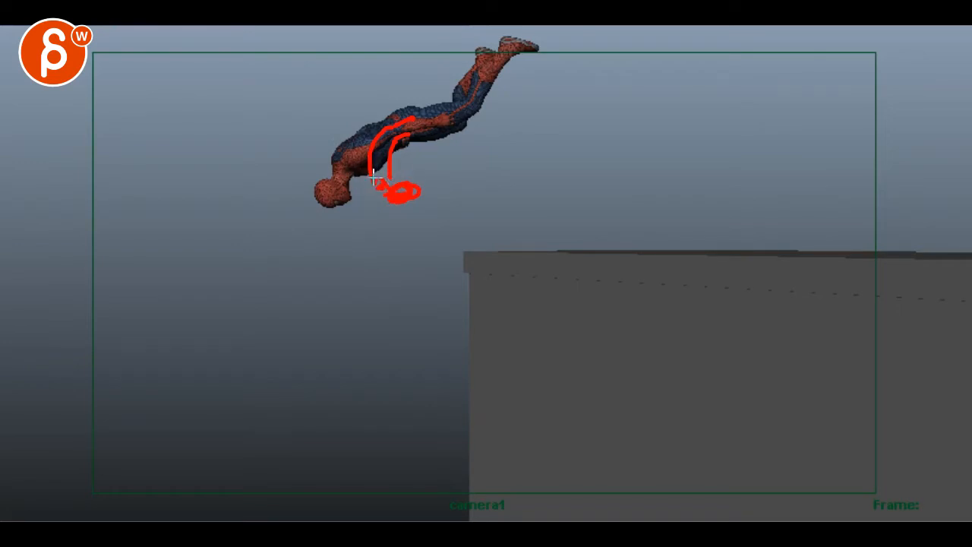
Step: Draw a red drawover stroke along the diving Spider-Man's arm and hand
left_click_drag(379, 164, 493, 156)
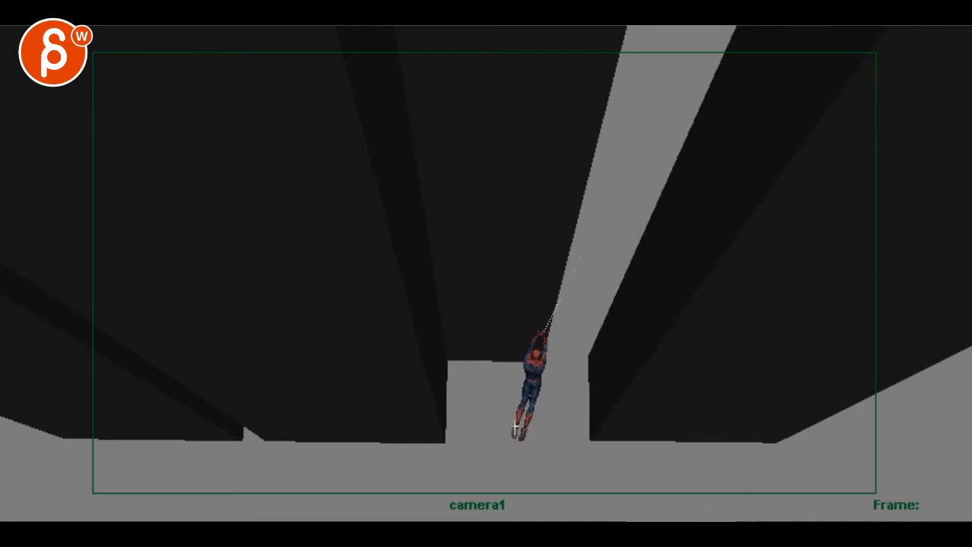
Step: Trace a red sketch curve along the swinging Spider-Man's legs by the building edge
left_click_drag(532, 387, 516, 455)
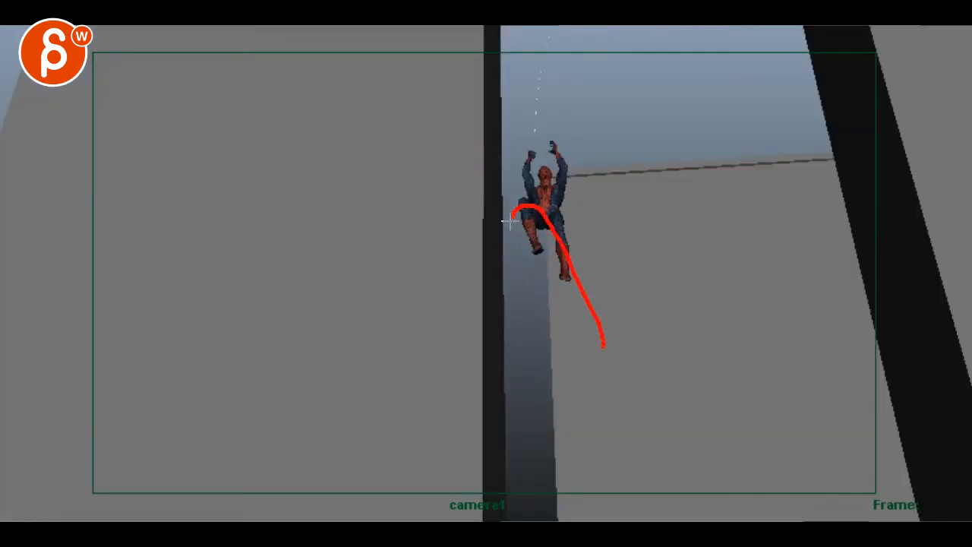
Step: Draw a red swing arc below Spider-Man and circle the empty wall to his left
left_click_drag(516, 213, 497, 471)
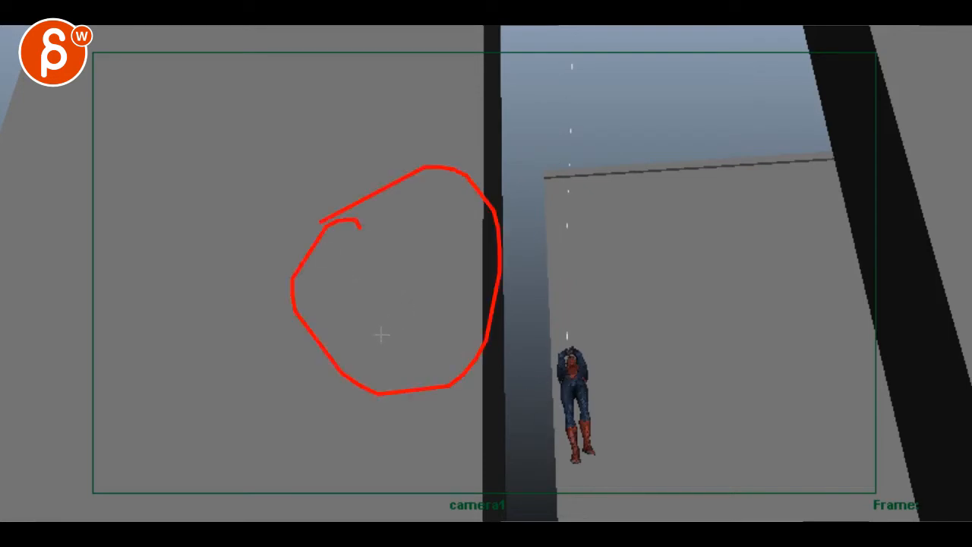
left_click_drag(414, 243, 373, 338)
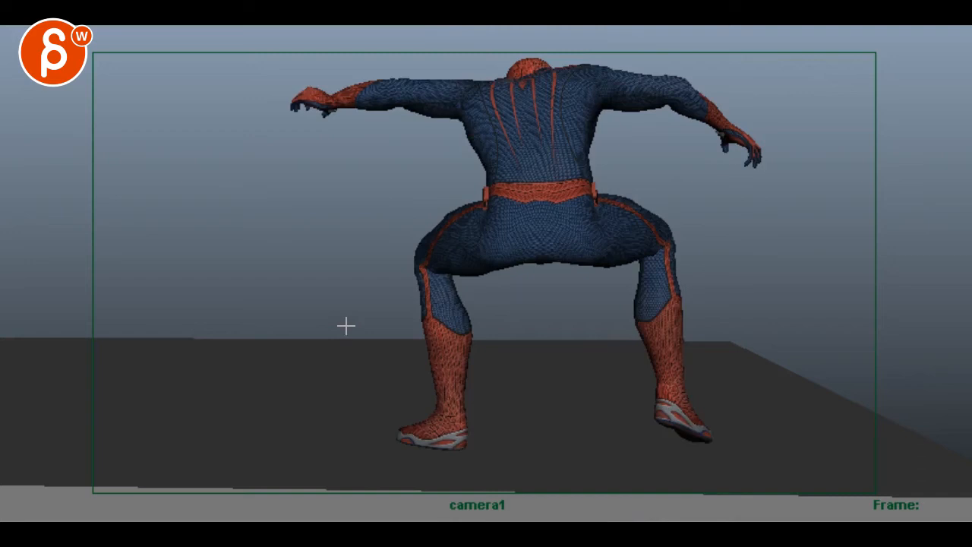
mouse_move(356, 342)
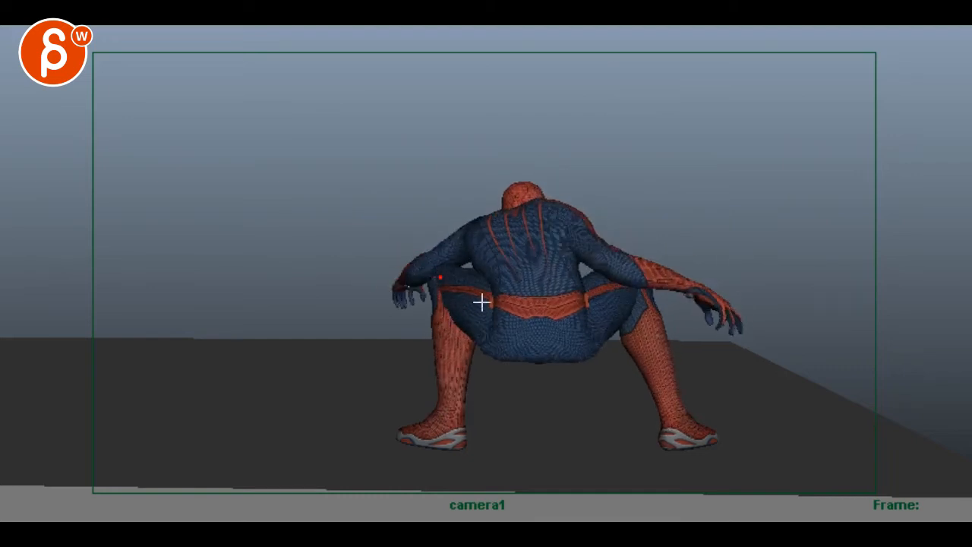
Step: Draw red drawover strokes on the crouch, ending with a line along the right shin and foot
left_click_drag(481, 304, 469, 348)
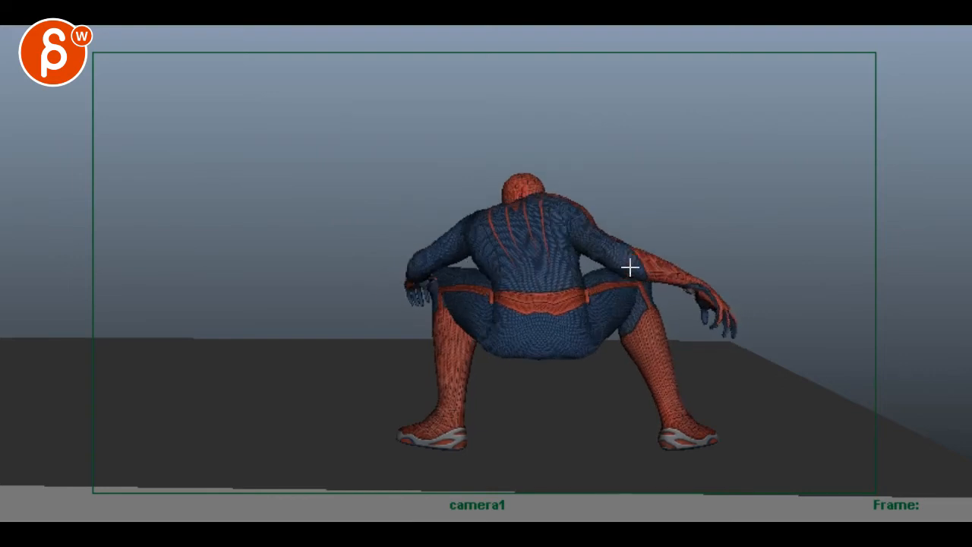
left_click_drag(628, 267, 601, 348)
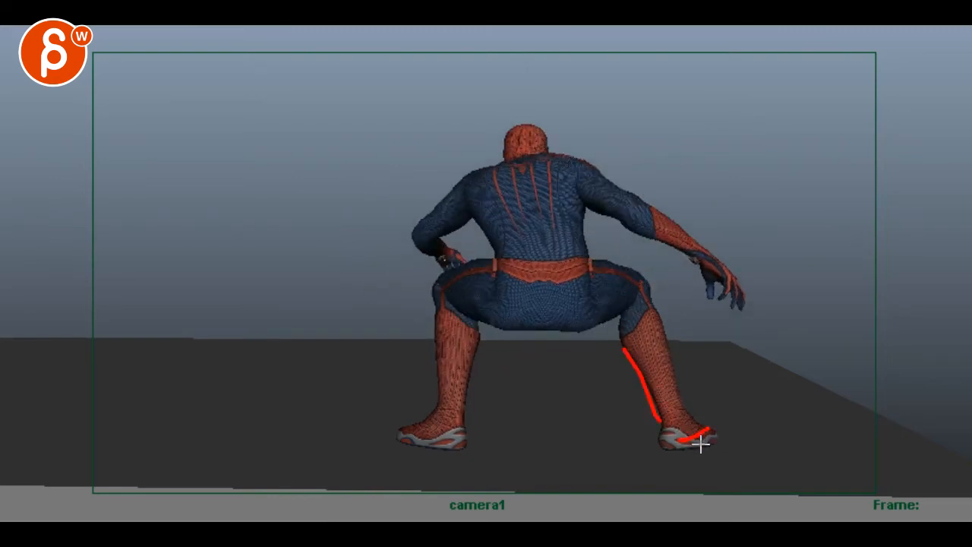
left_click_drag(699, 446, 691, 264)
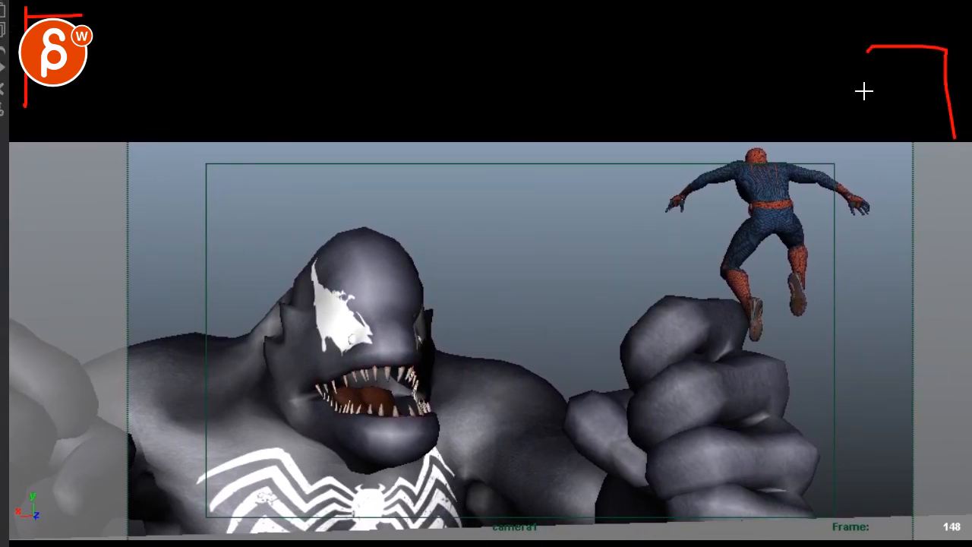
mouse_move(760, 117)
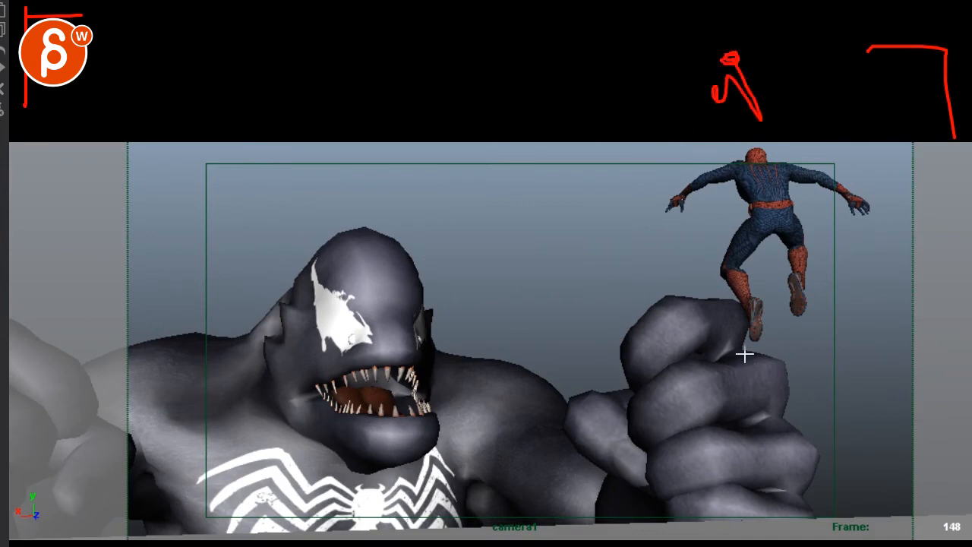
mouse_move(839, 507)
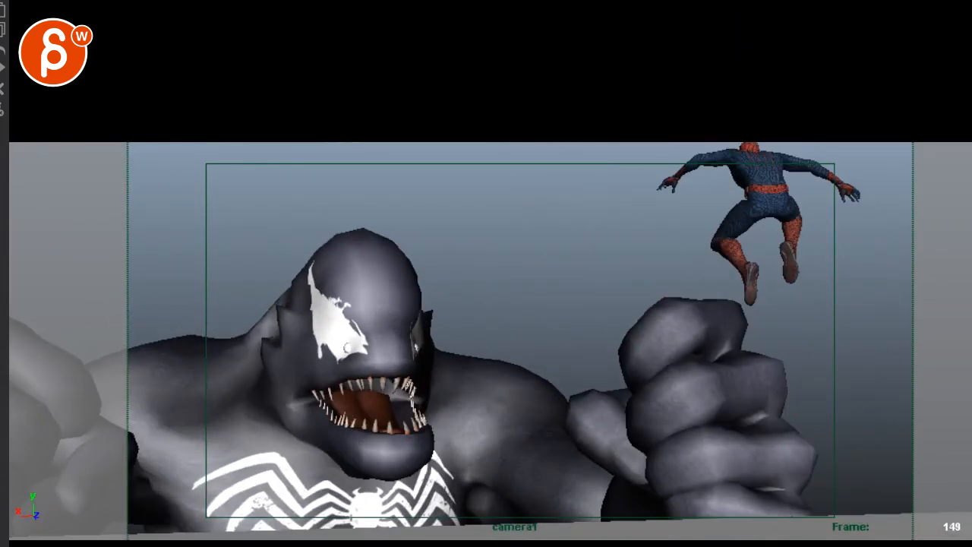
Step: On frame 147, draw red arcs around Venom's head and fist
left_click_drag(334, 175, 379, 455)
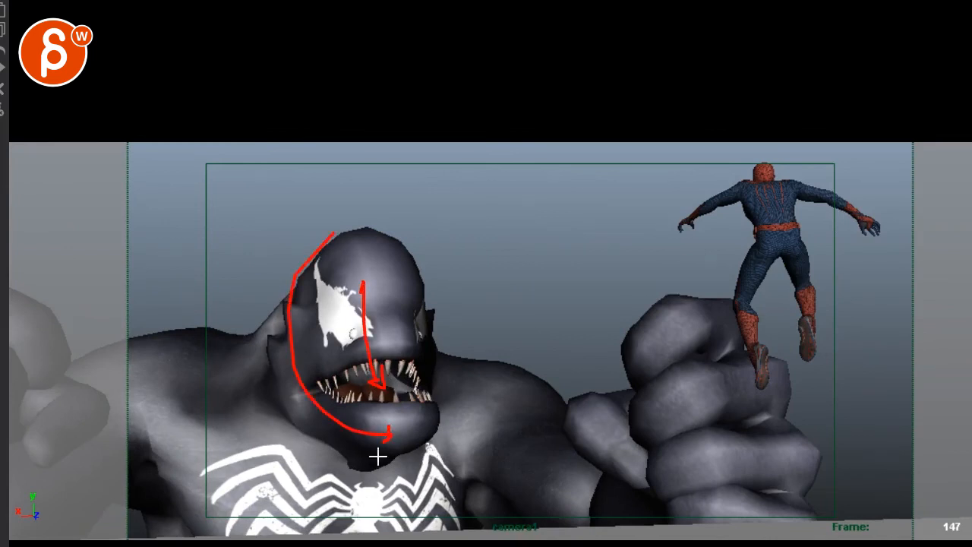
mouse_move(316, 398)
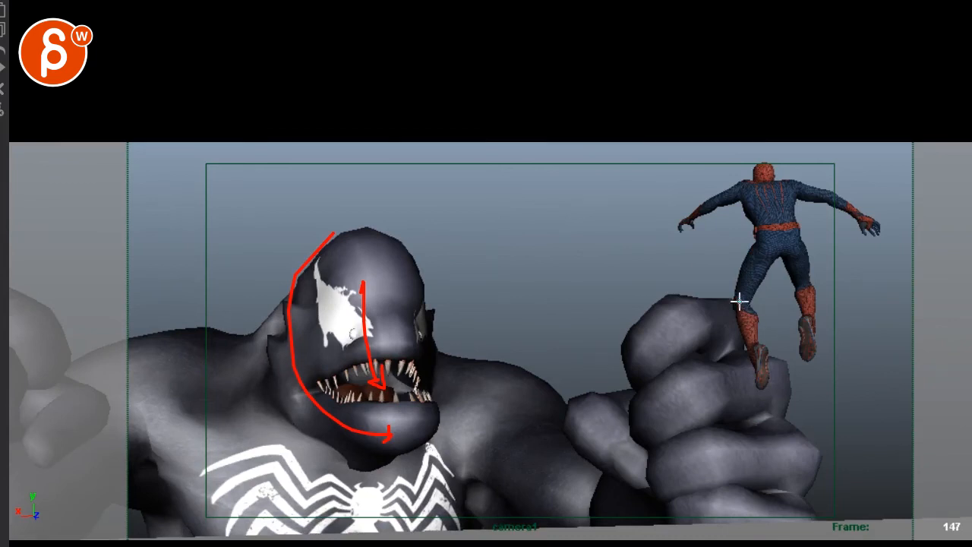
left_click_drag(740, 303, 832, 490)
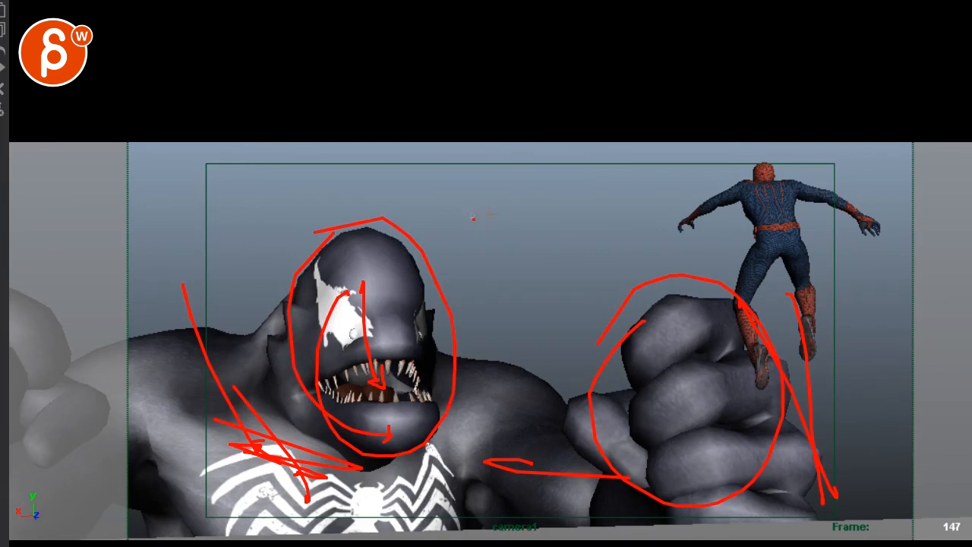
left_click_drag(470, 220, 516, 273)
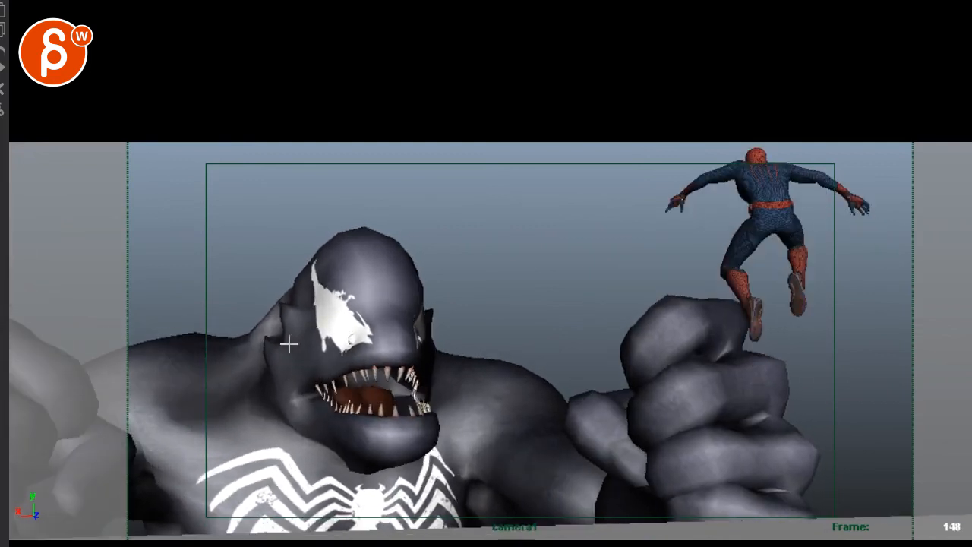
Step: Step a frame and scrub through Venom's raised-arm frames toward frame 143
key("Right")
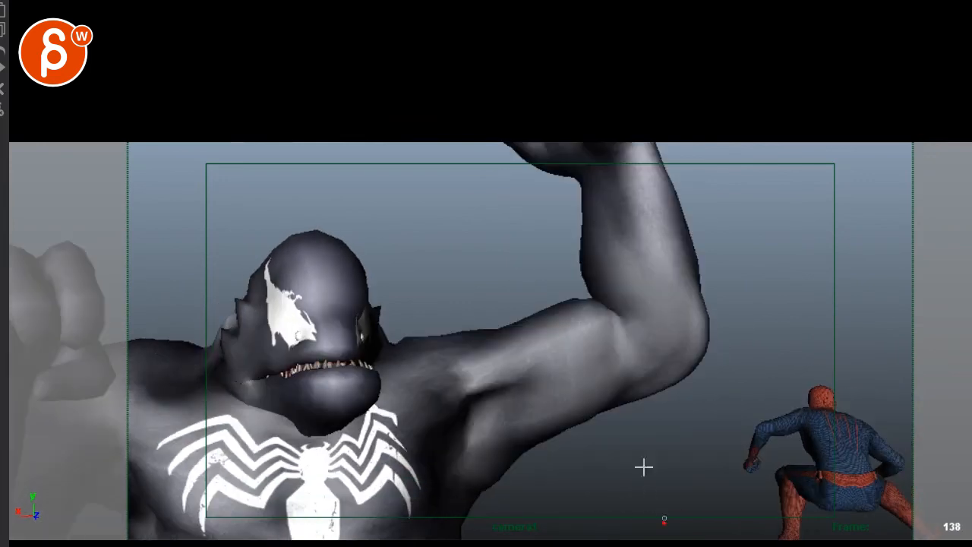
left_click_drag(585, 175, 665, 520)
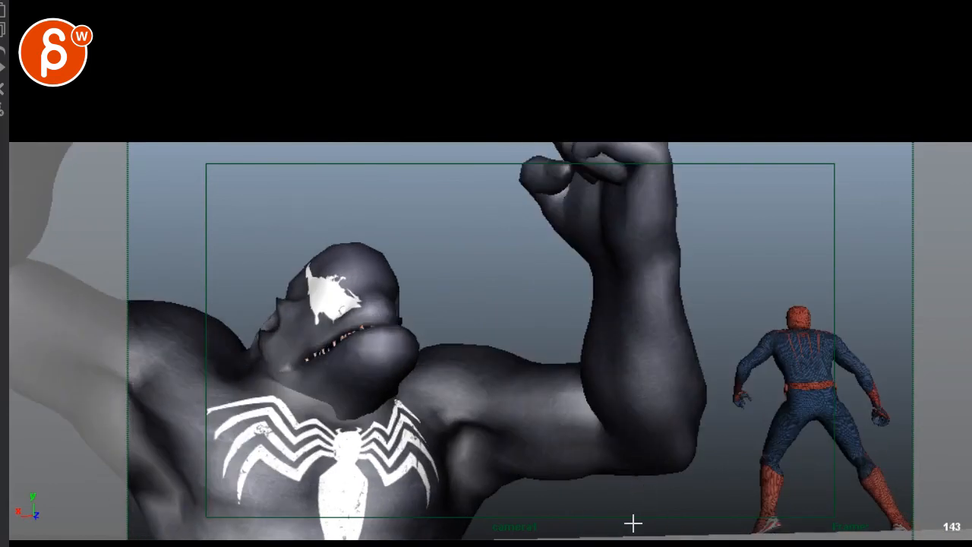
left_click_drag(546, 159, 630, 520)
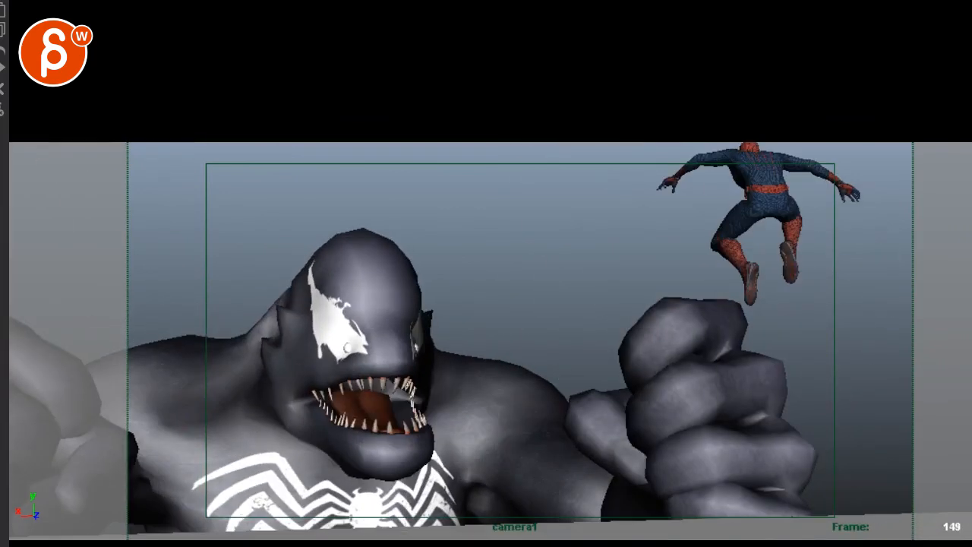
mouse_move(172, 163)
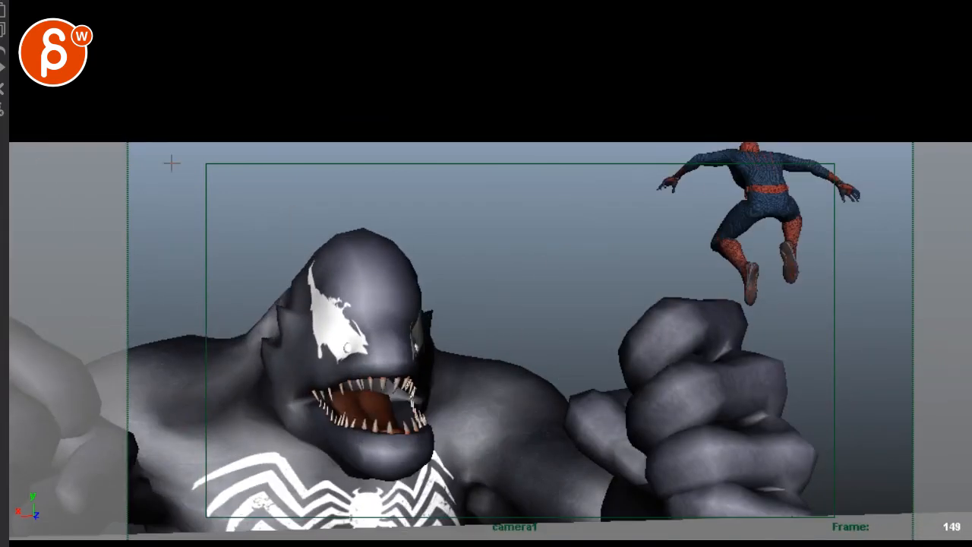